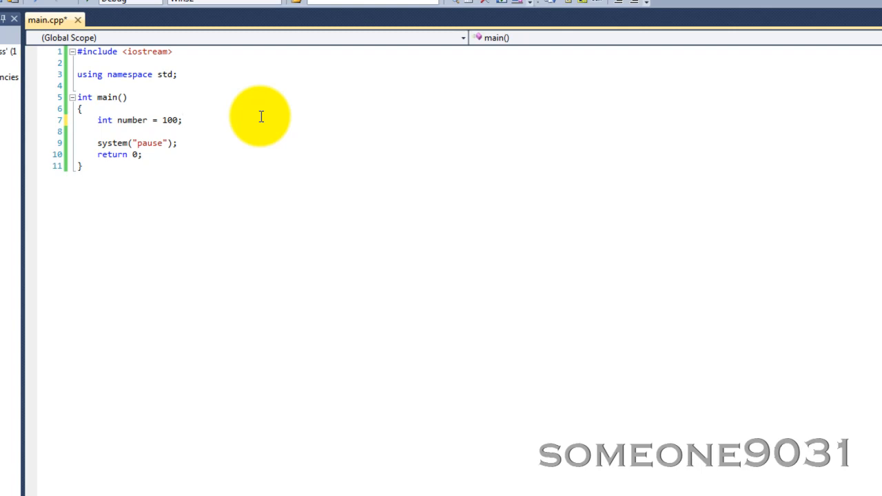
mouse_move(135, 116)
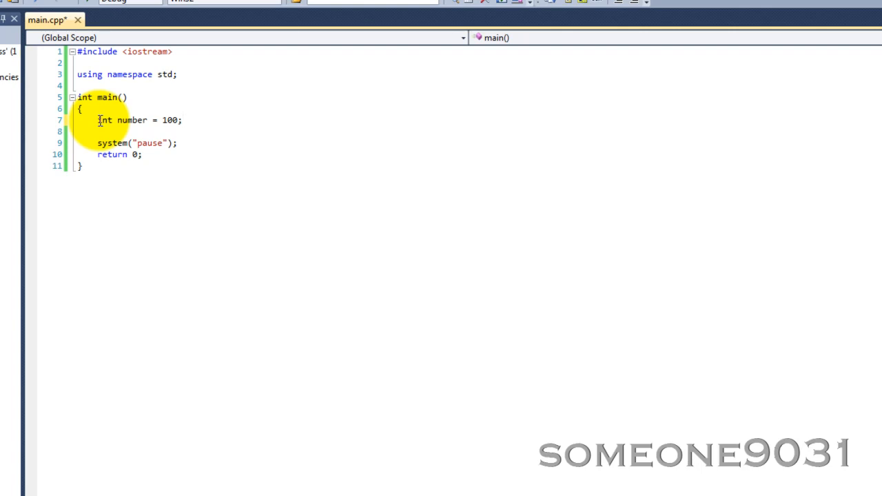
Add cout << "Number: " << number << endl; below the declaration of number
click(182, 119)
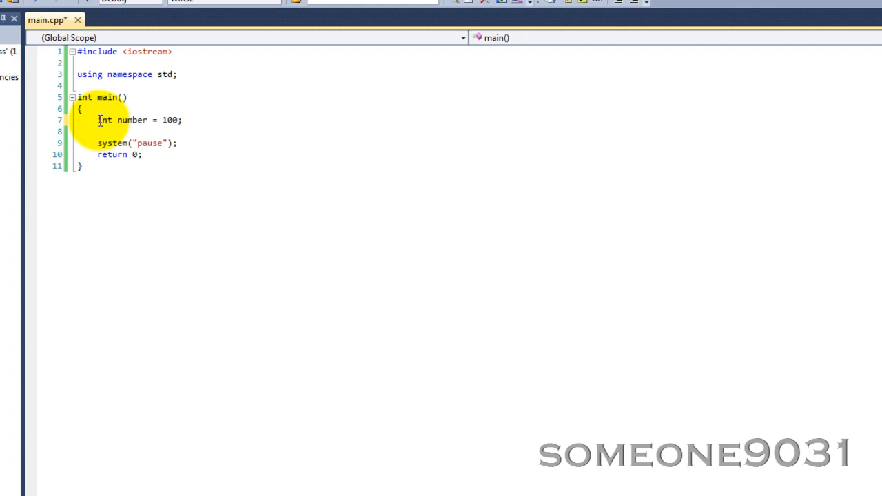
click(182, 120)
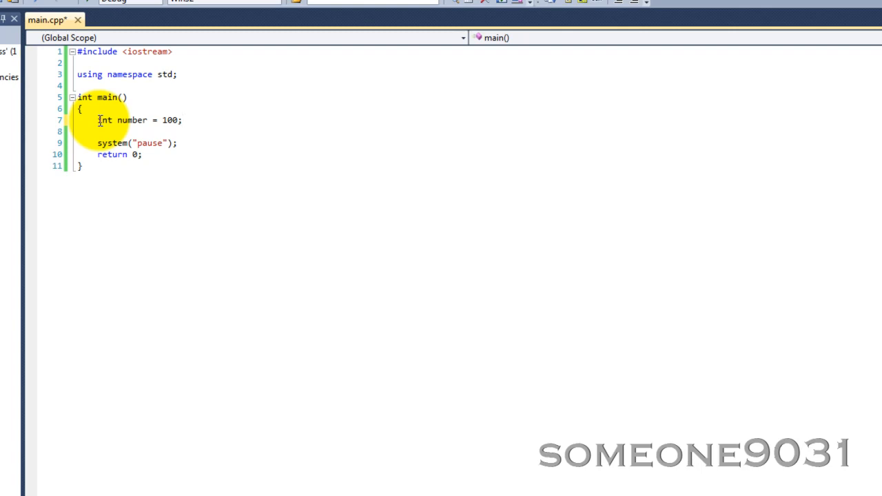
click(182, 120)
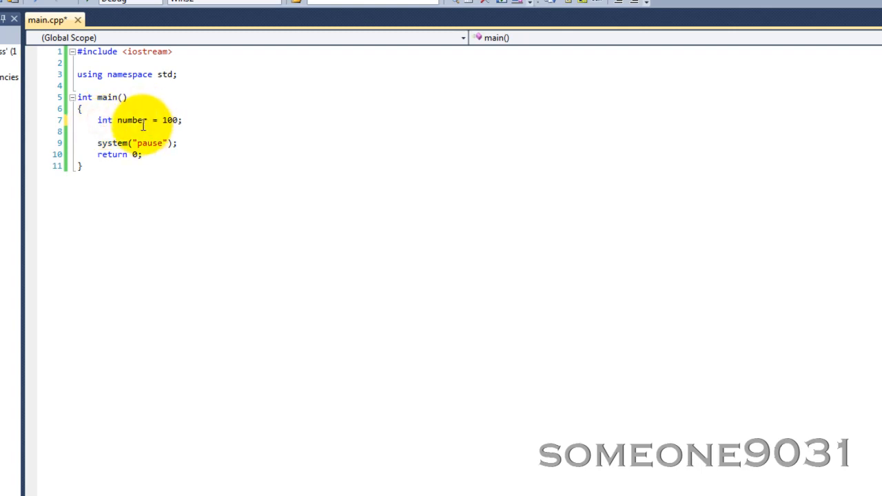
mouse_move(135, 113)
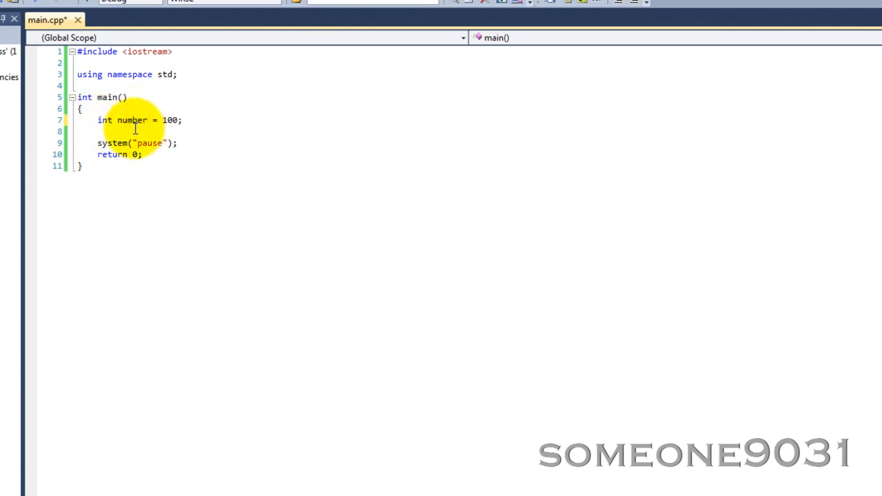
mouse_move(130, 120)
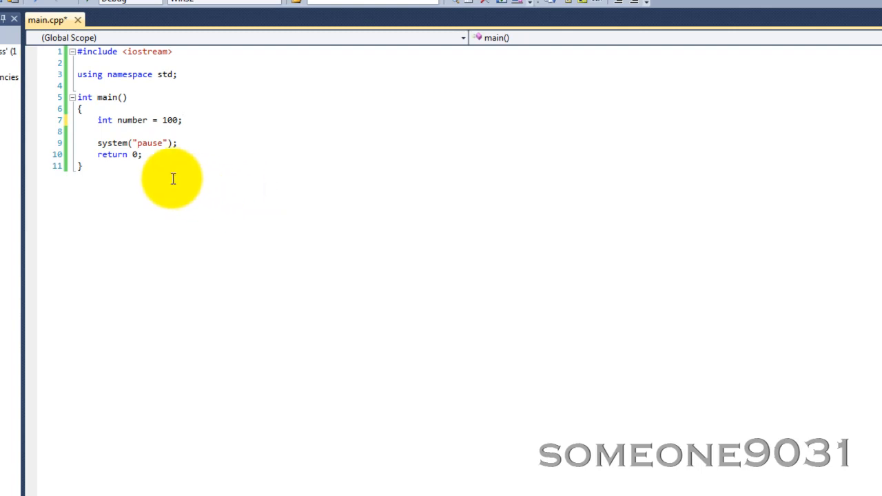
mouse_move(127, 119)
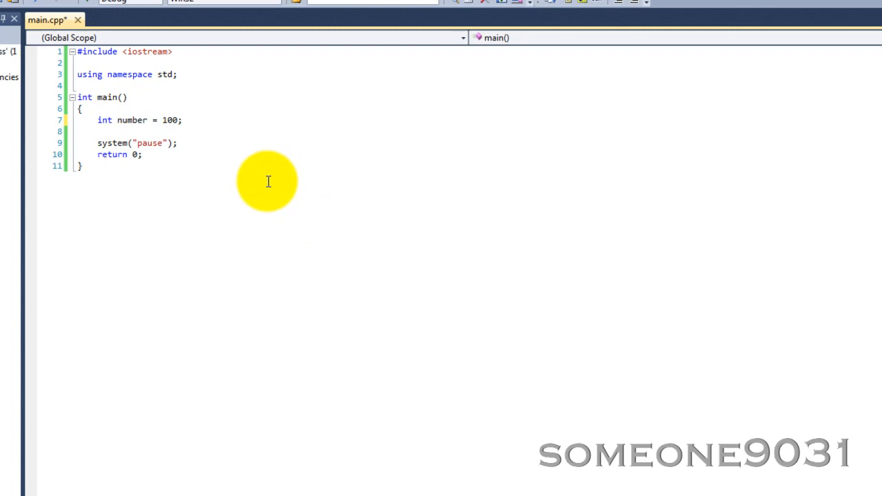
mouse_move(259, 188)
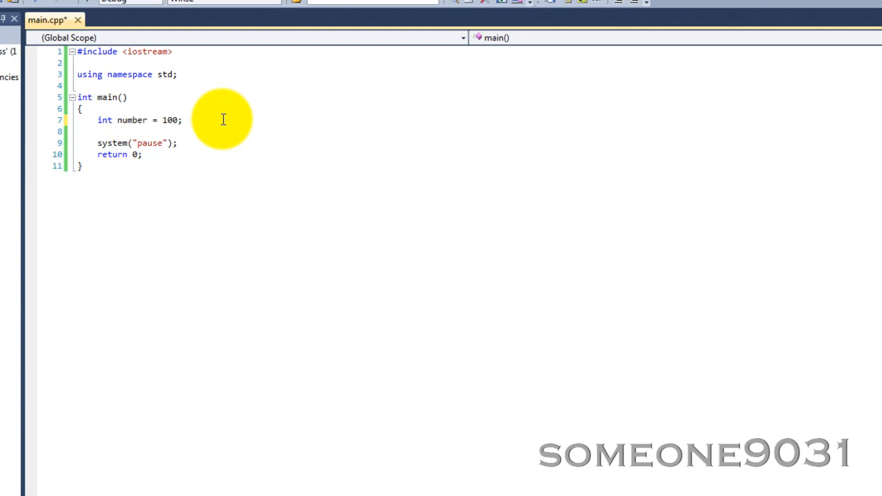
text(cout)
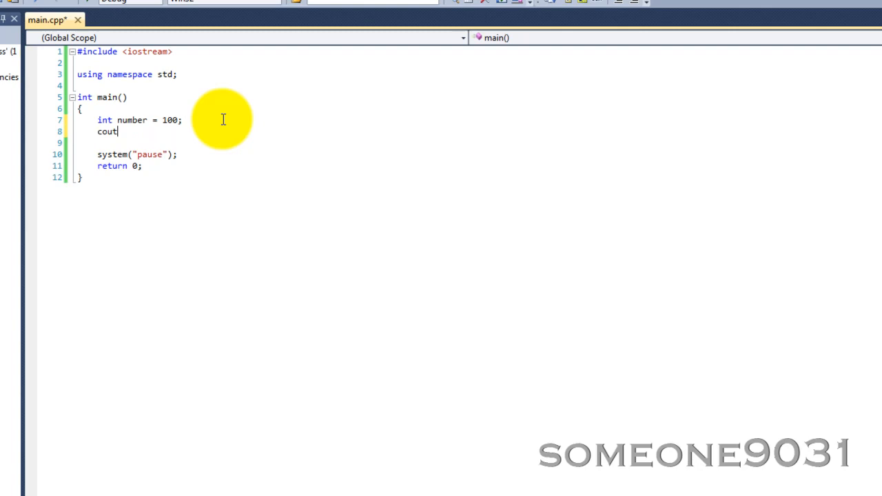
text(<< "Number:)
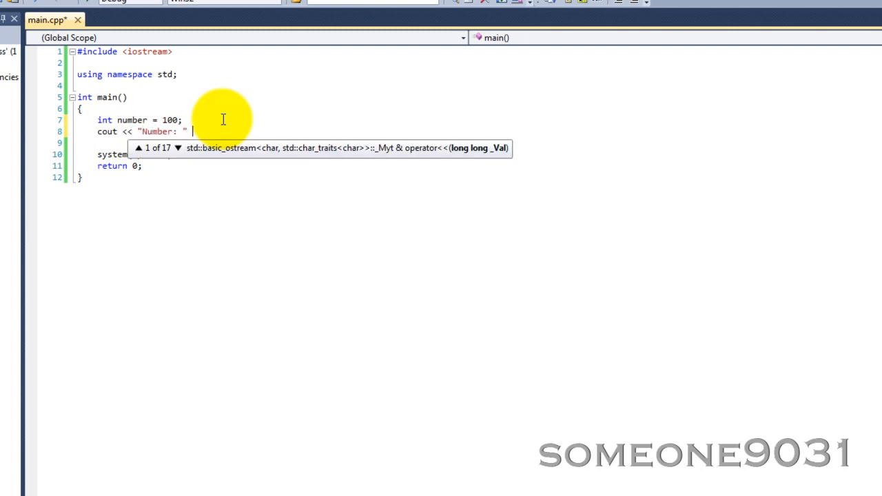
text(<< number << endl;)
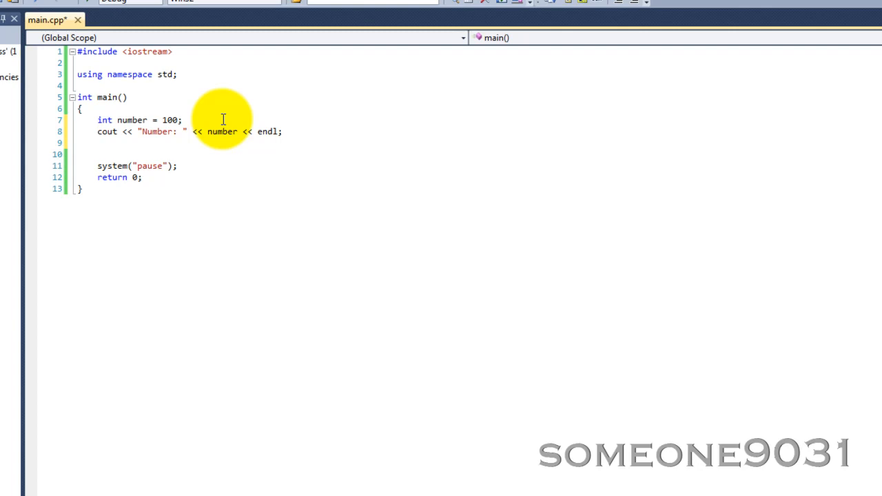
Add cout << "Address of number: " << &number << endl; on the next line
text(cout << "Address of numb)
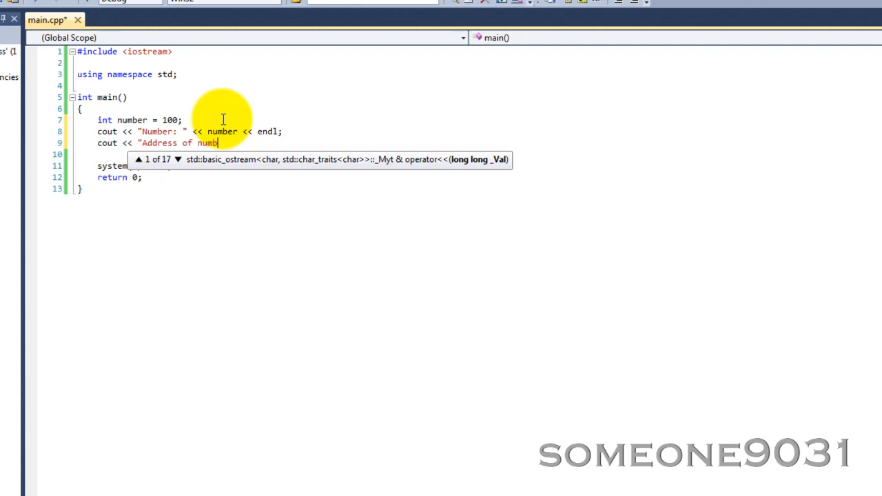
text(er: " <<)
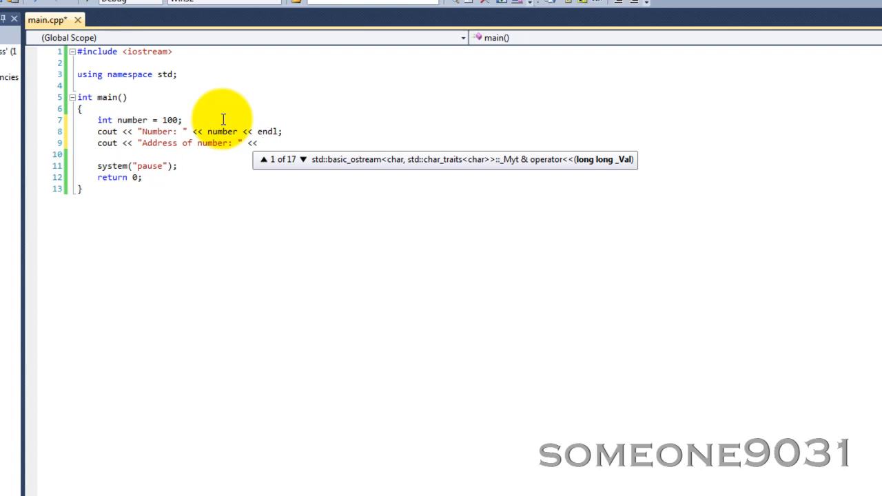
text(&)
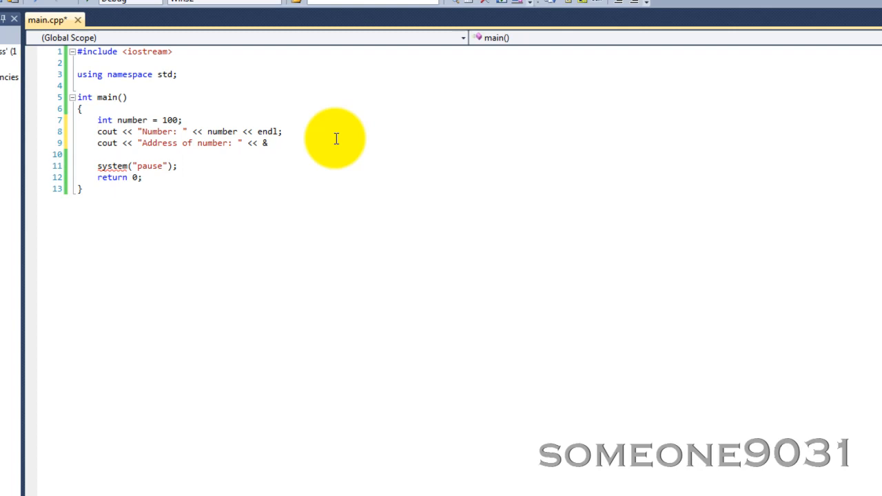
text(number << endl;)
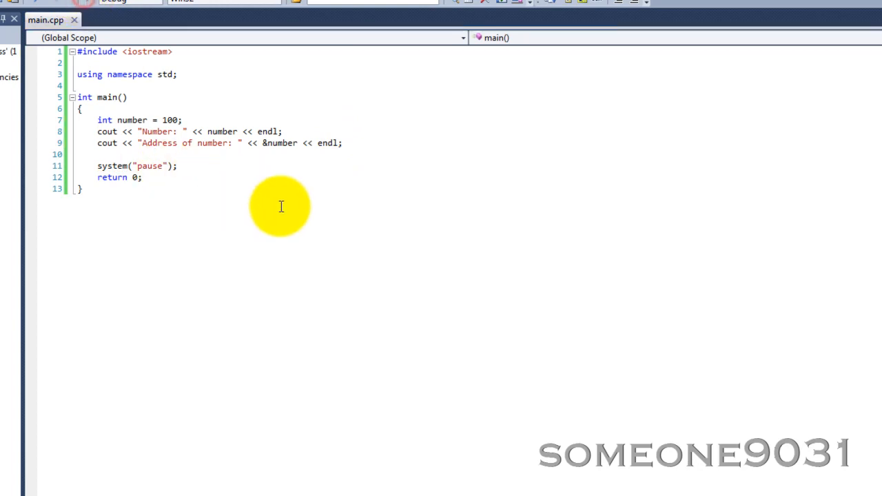
mouse_move(309, 179)
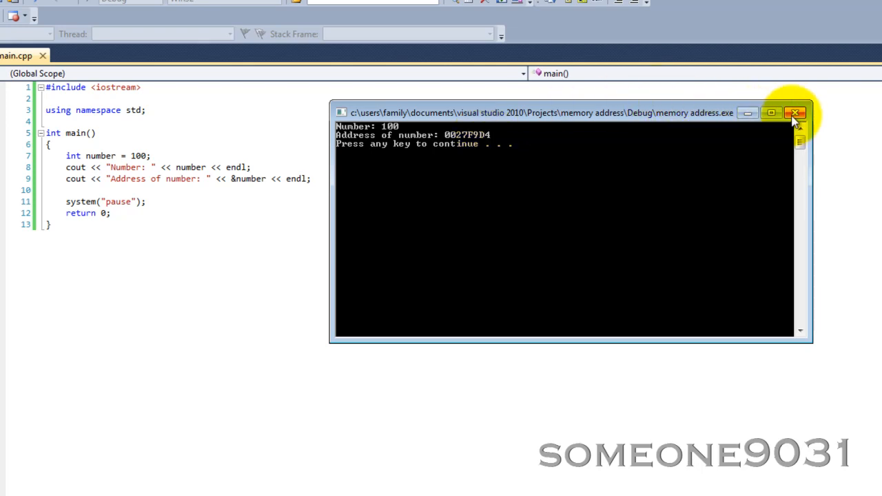
mouse_move(795, 113)
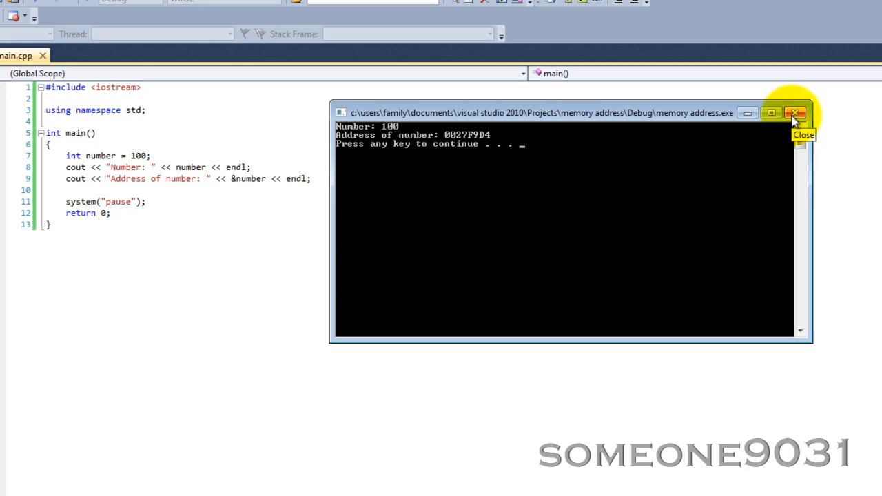
Close the console after the run prints Number: 100 and address 0027F9D4
click(797, 113)
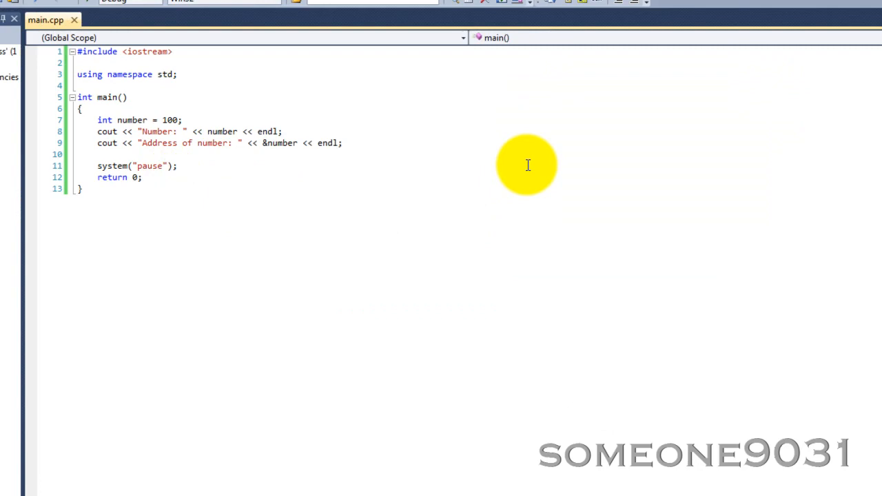
Reassign number = 2; and select the two cout lines to duplicate below it
text(nu)
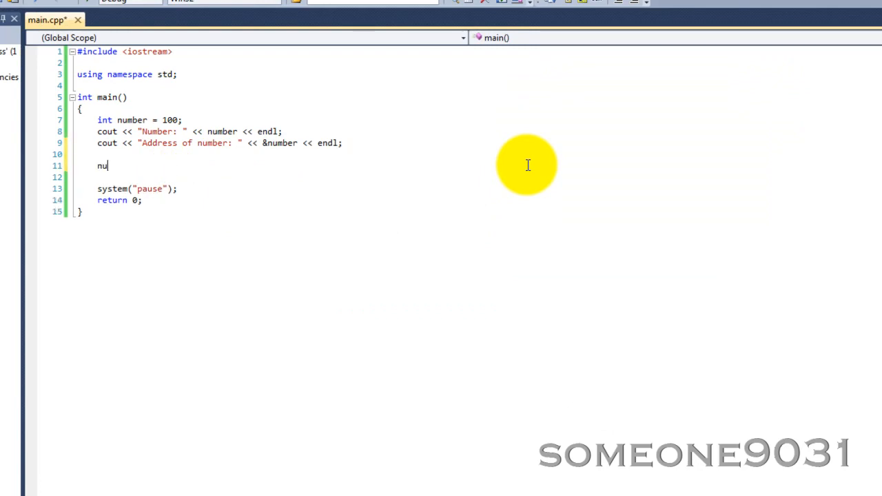
text(mber =)
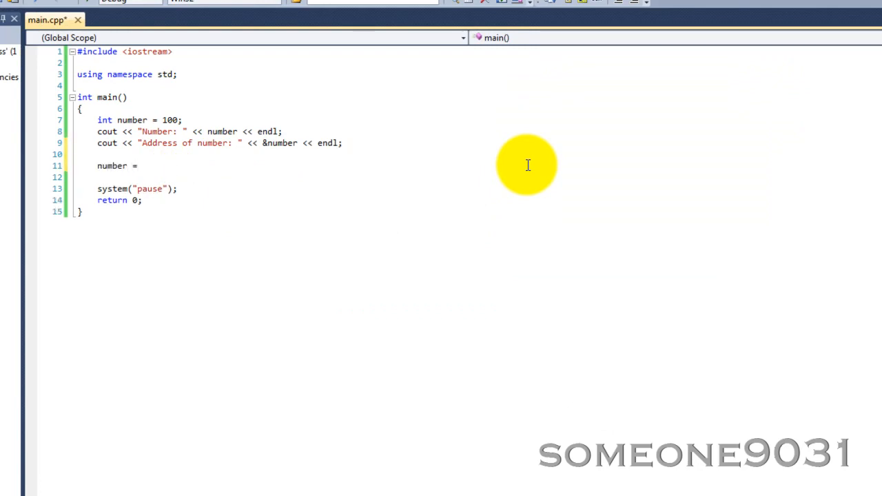
text(2;)
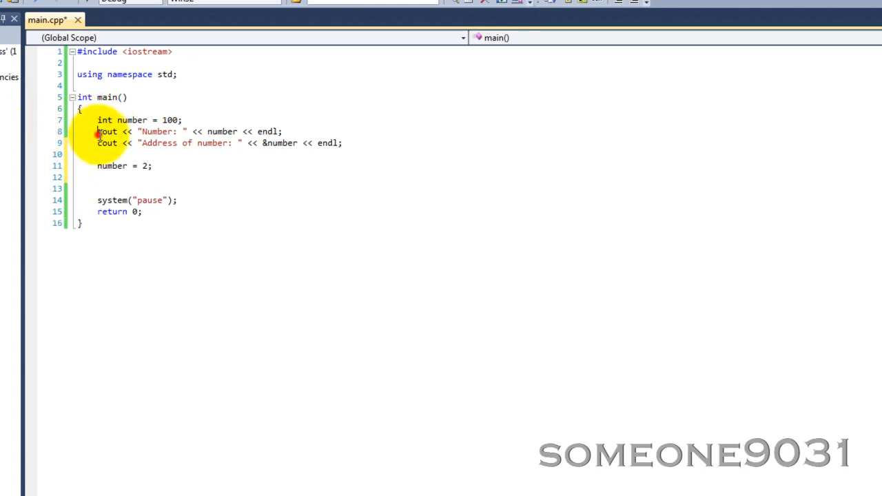
drag(97, 130, 343, 142)
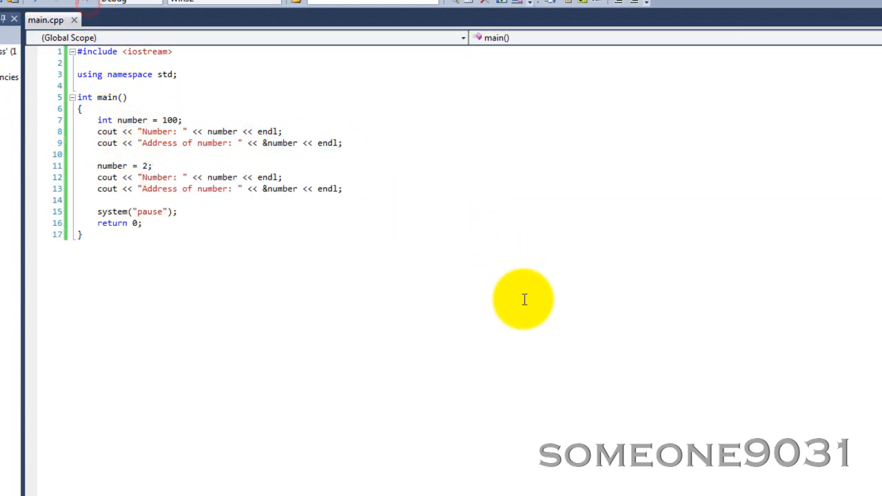
mouse_move(318, 463)
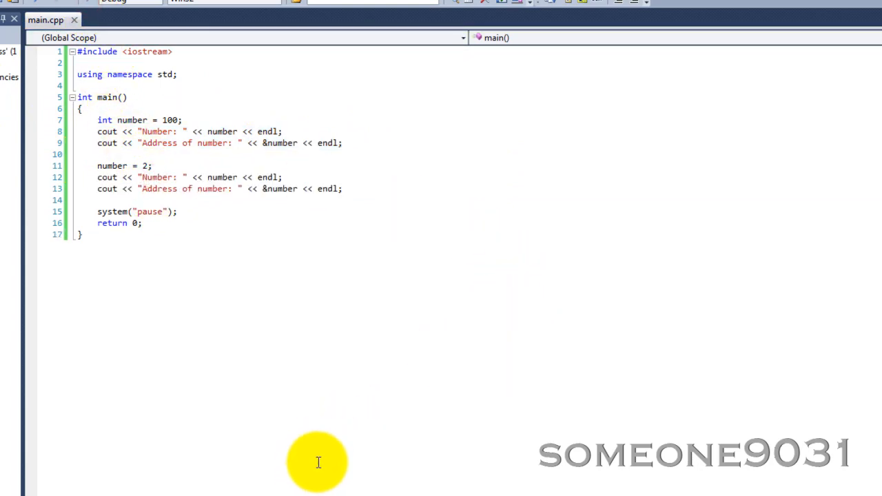